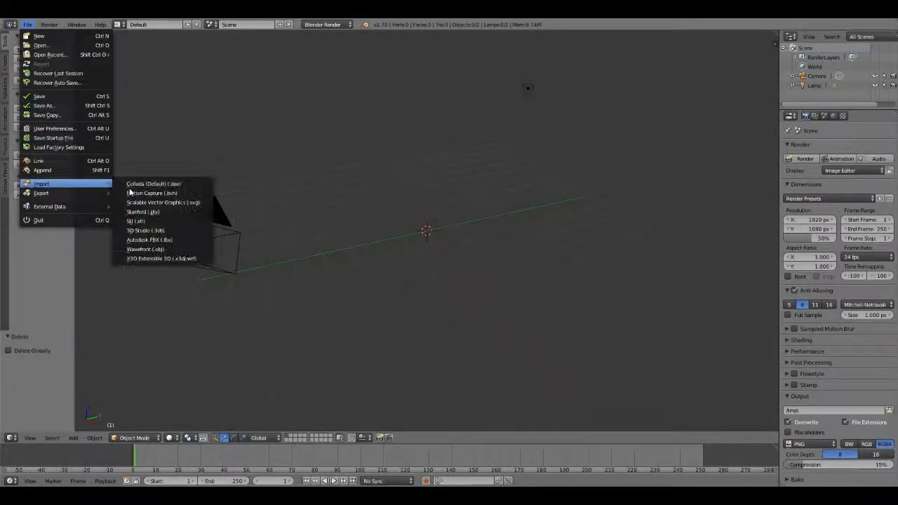
mouse_move(146, 250)
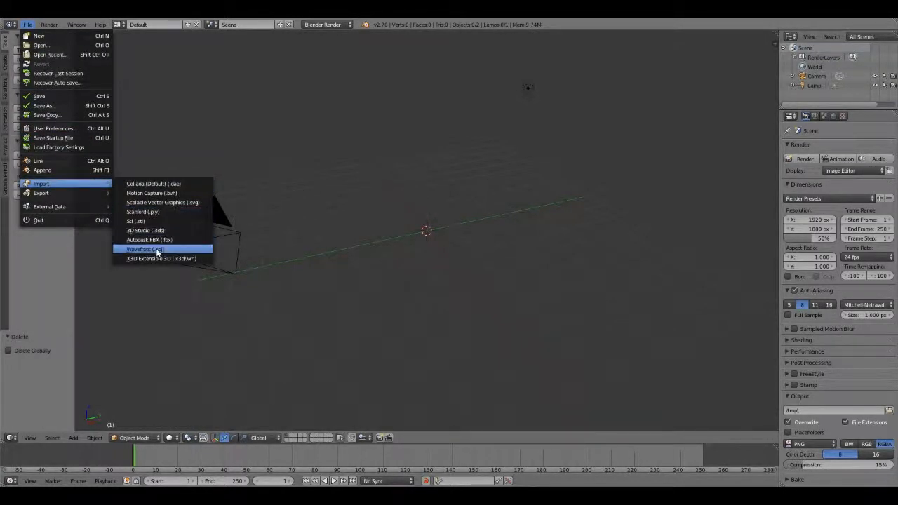
Step: Start the Wavefront OBJ import from the File menu
click(146, 250)
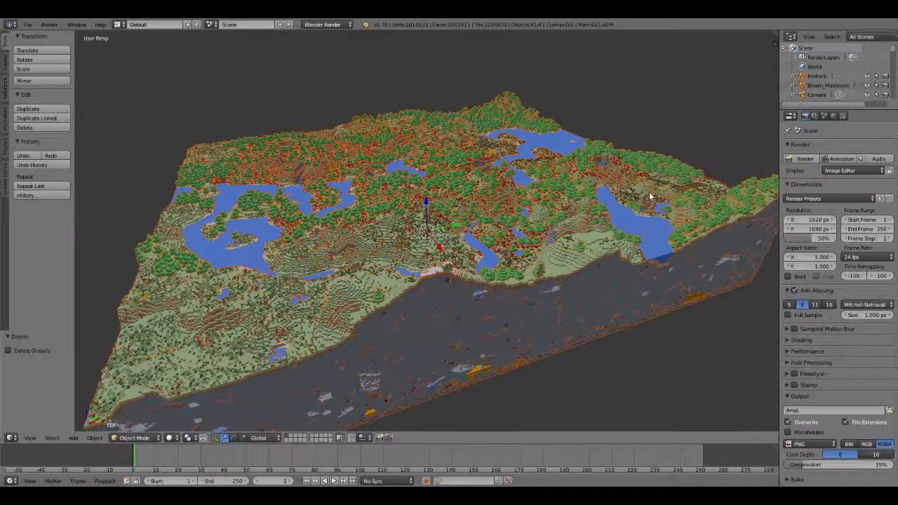
Step: Scale the imported Minecraft world down uniformly to 0.267
key(s)
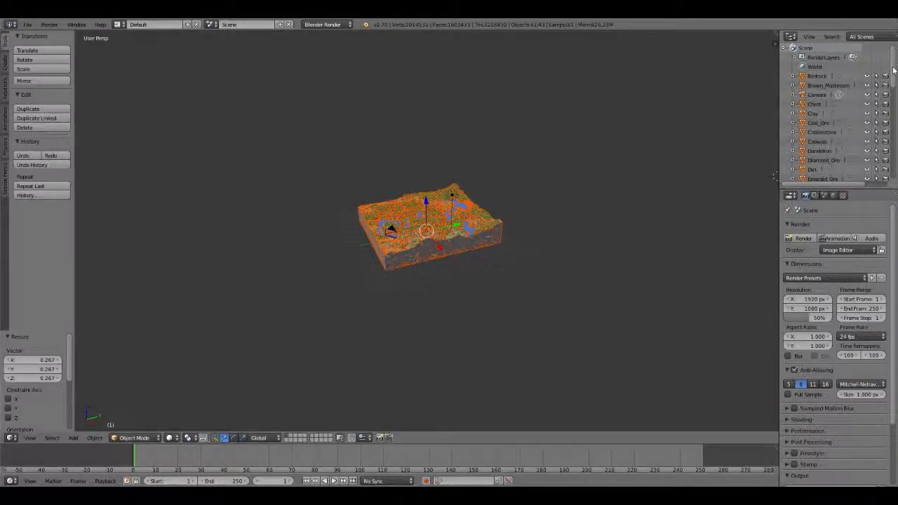
scroll(down, 3)
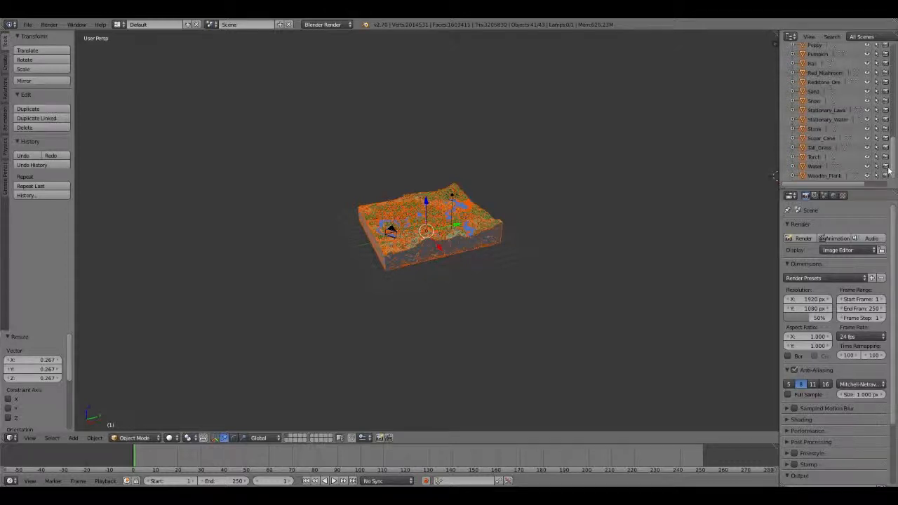
scroll(up, 3)
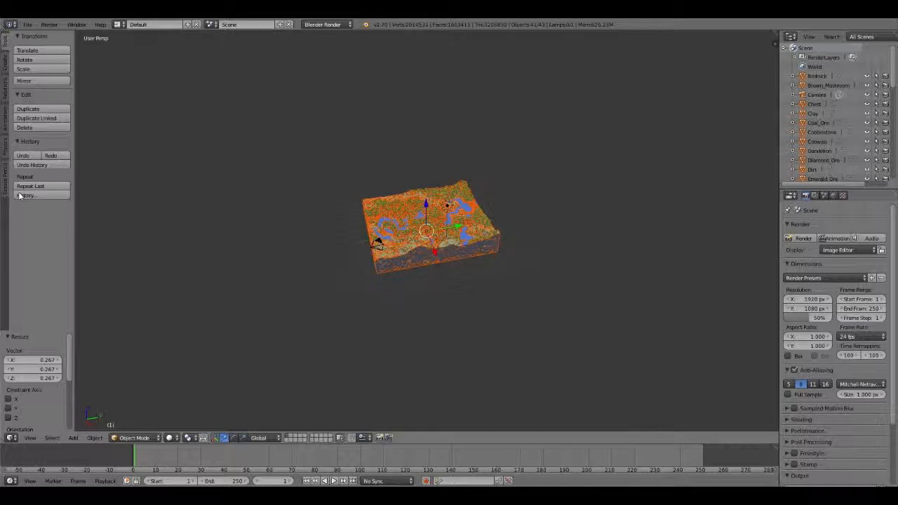
mouse_move(375, 328)
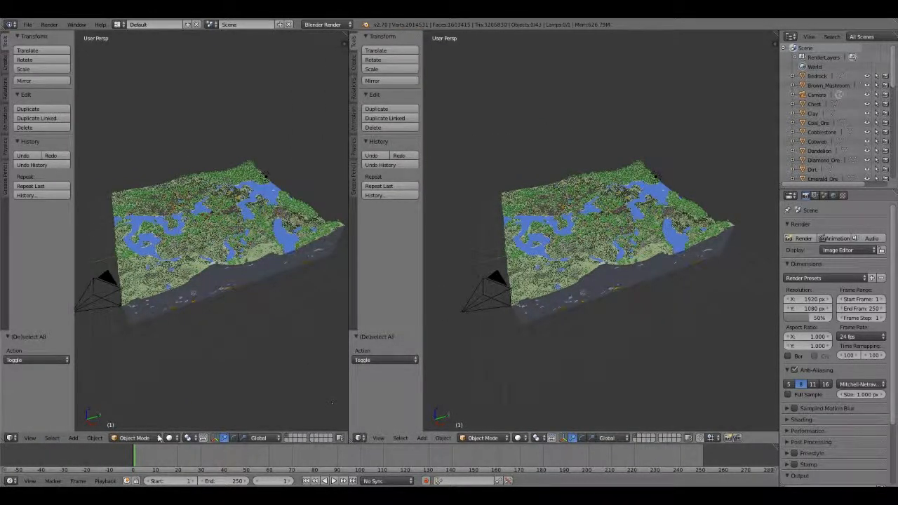
Step: Turn the left split area into a Text Editor
click(8, 438)
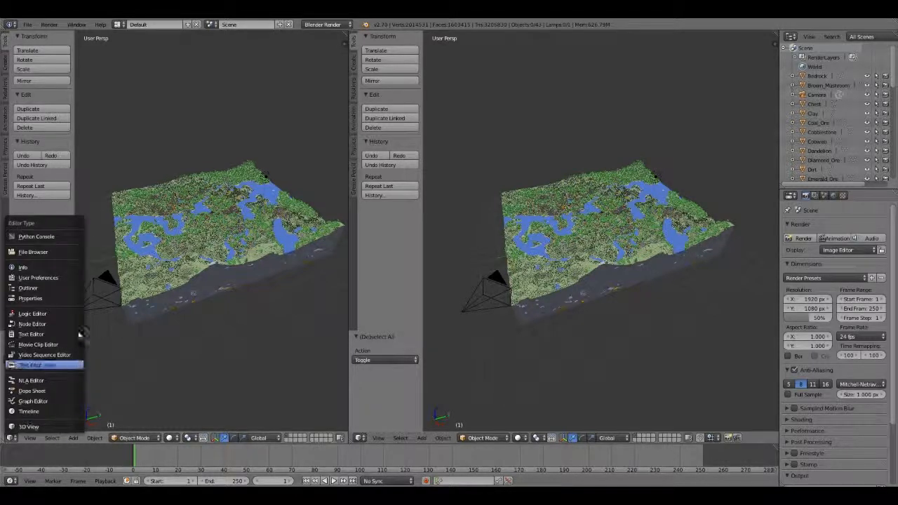
mouse_move(45, 364)
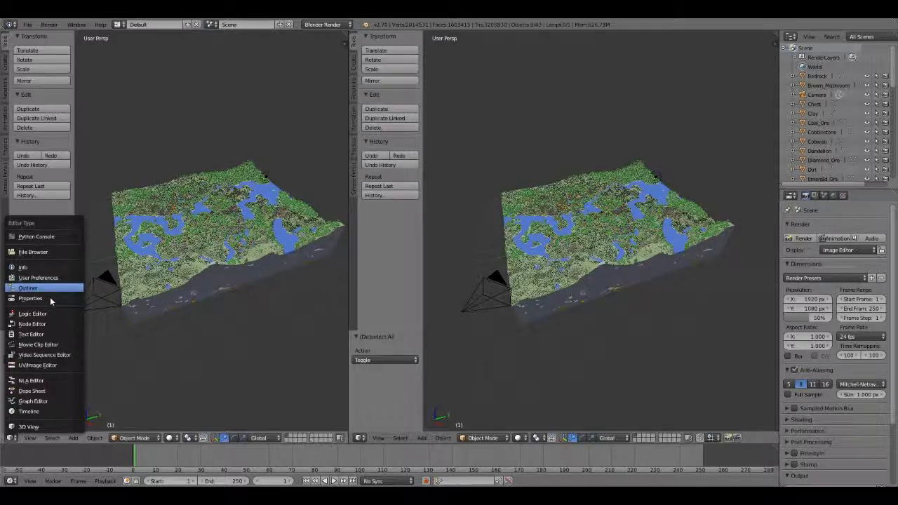
click(31, 334)
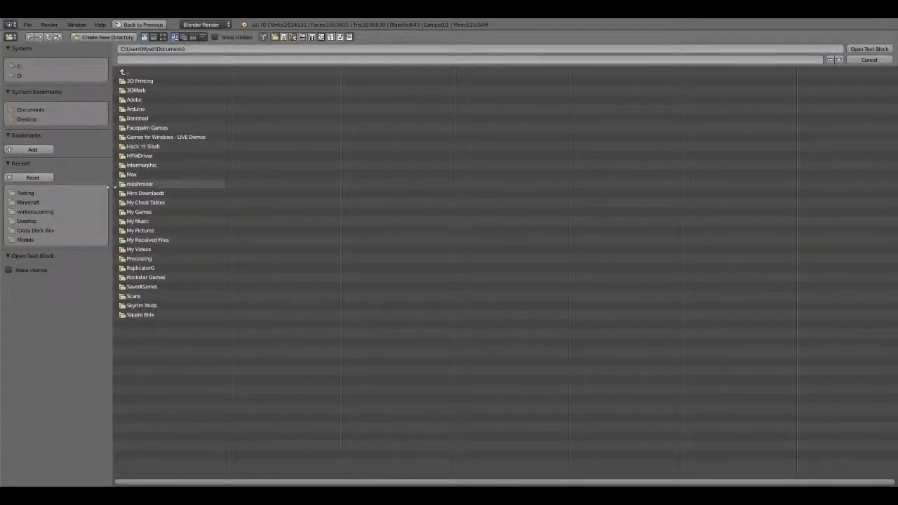
mouse_move(67, 191)
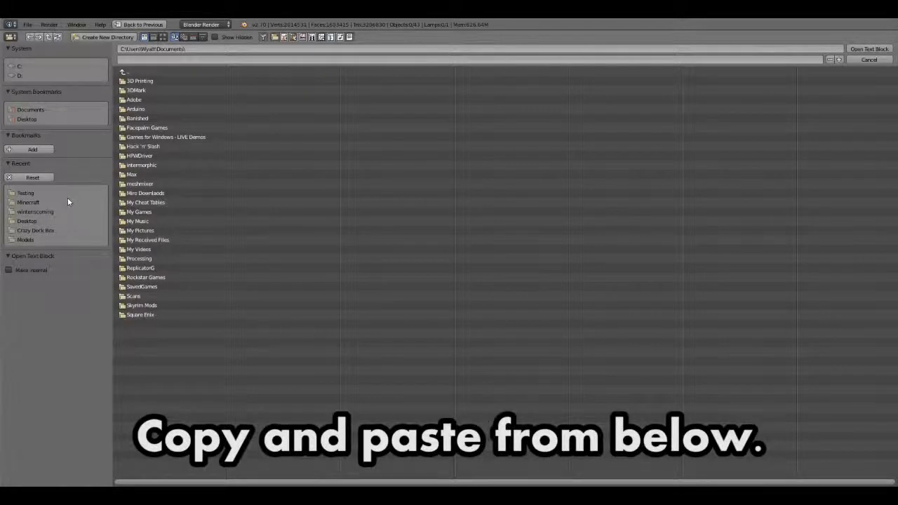
mouse_move(78, 77)
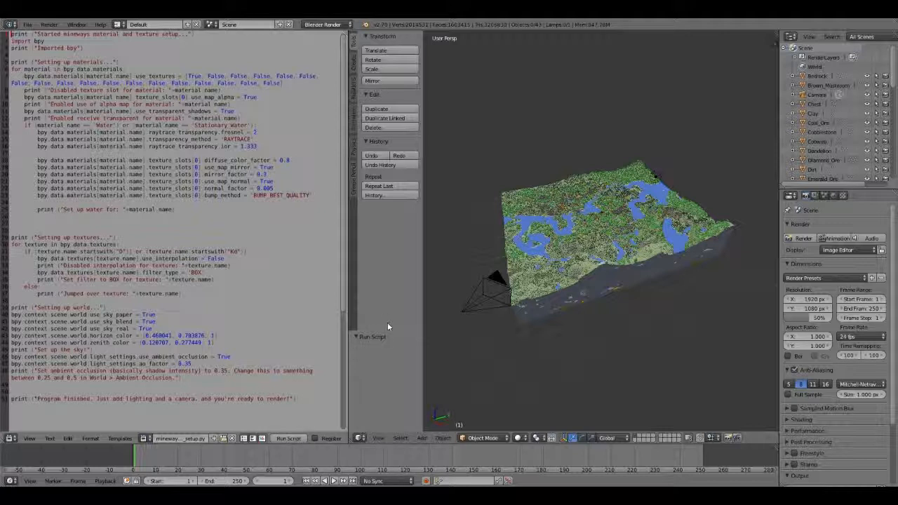
mouse_move(348, 244)
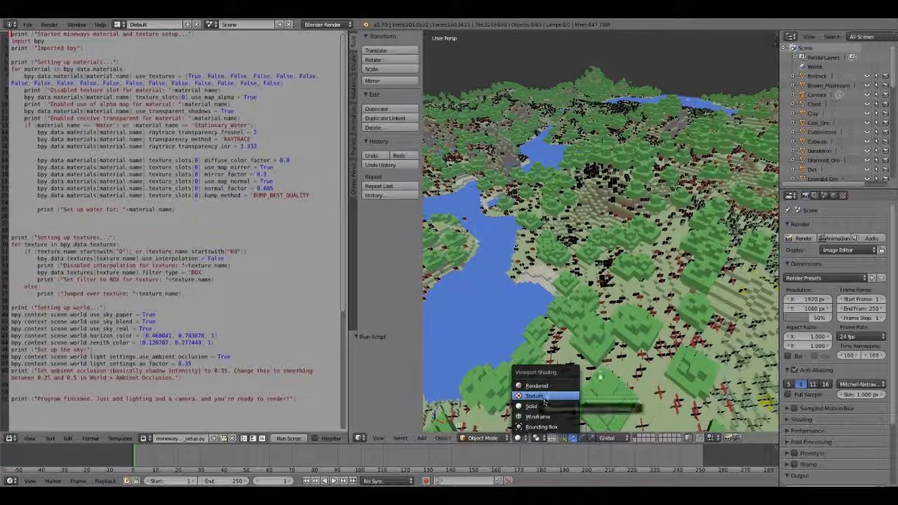
Step: Preview the world in Texture viewport shading, then return to Solid shading
click(532, 406)
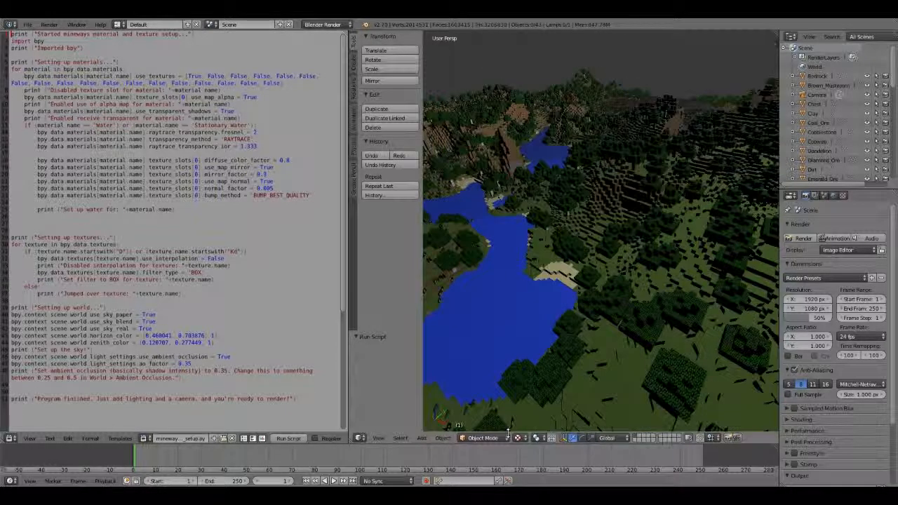
click(554, 437)
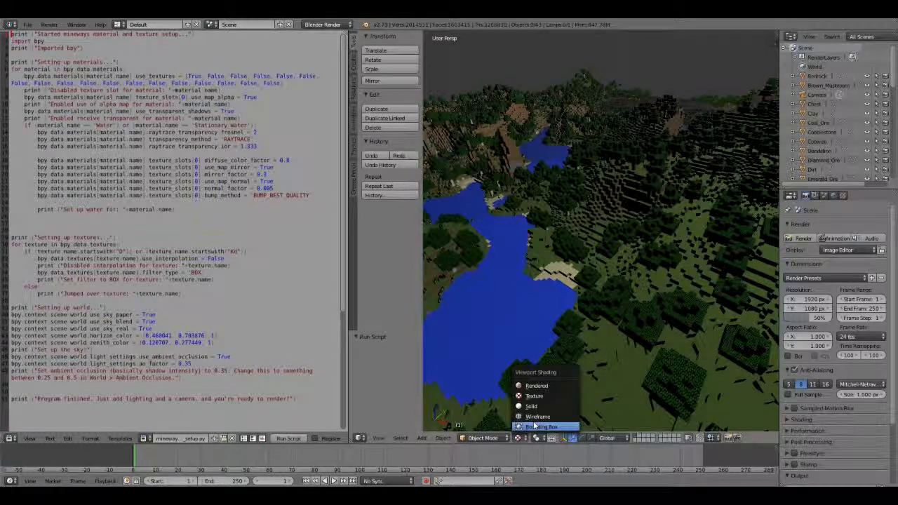
mouse_move(538, 416)
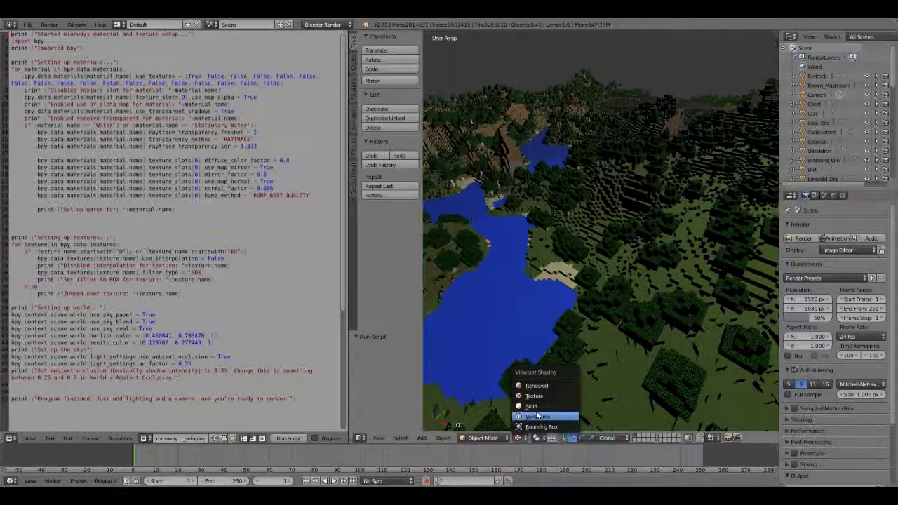
mouse_move(531, 407)
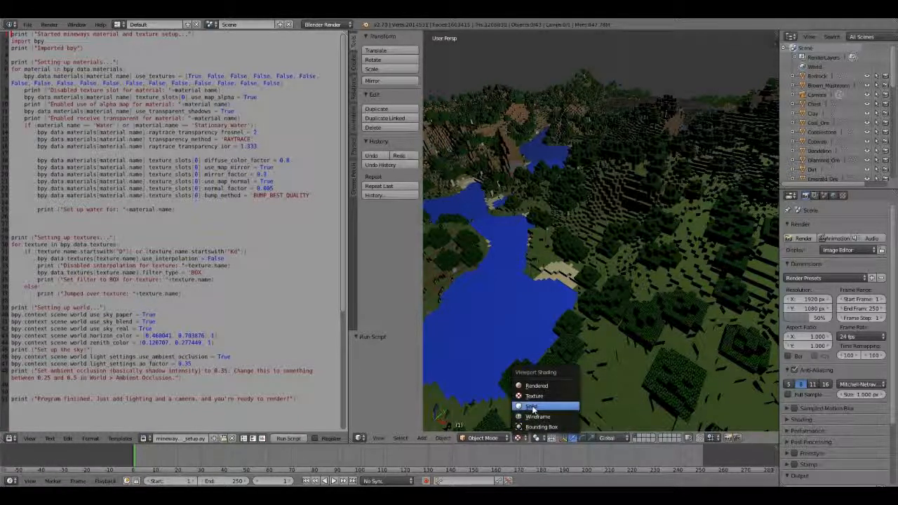
click(533, 407)
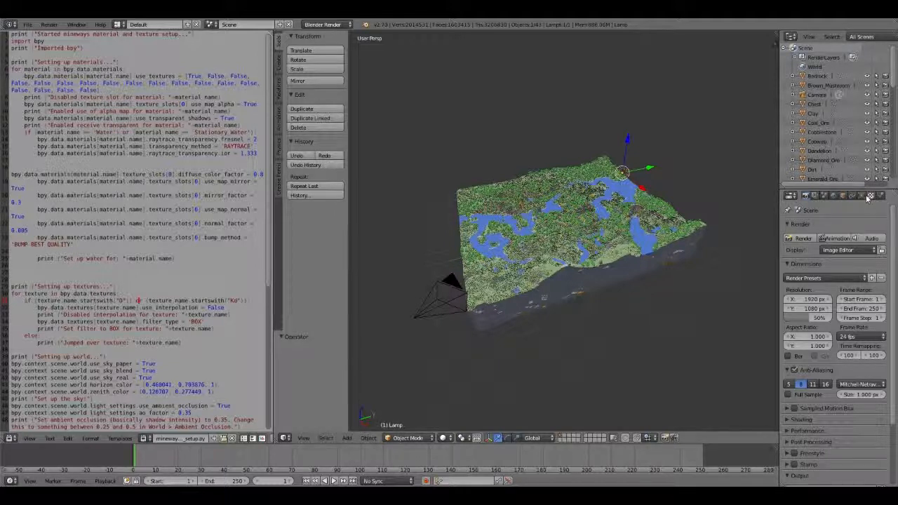
Step: Make the scene lamp a Sun lamp and set its light colour from the colour wheel
click(867, 197)
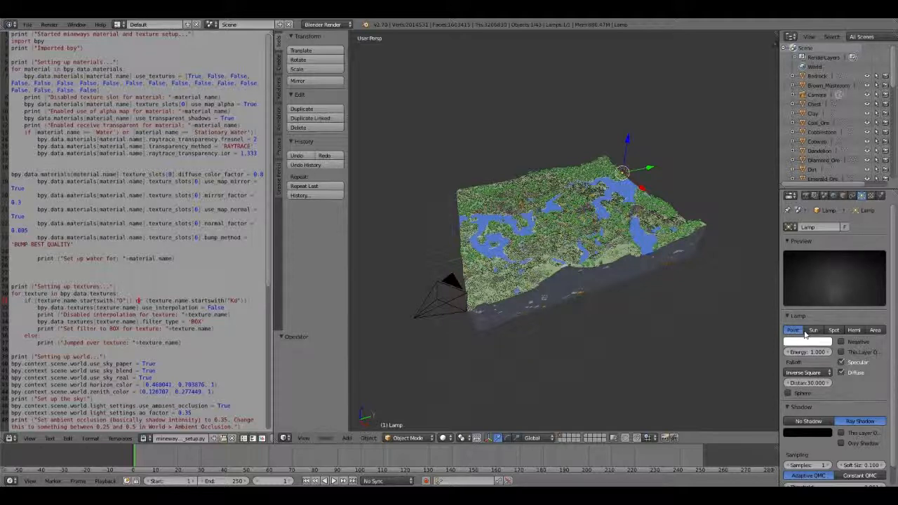
click(812, 330)
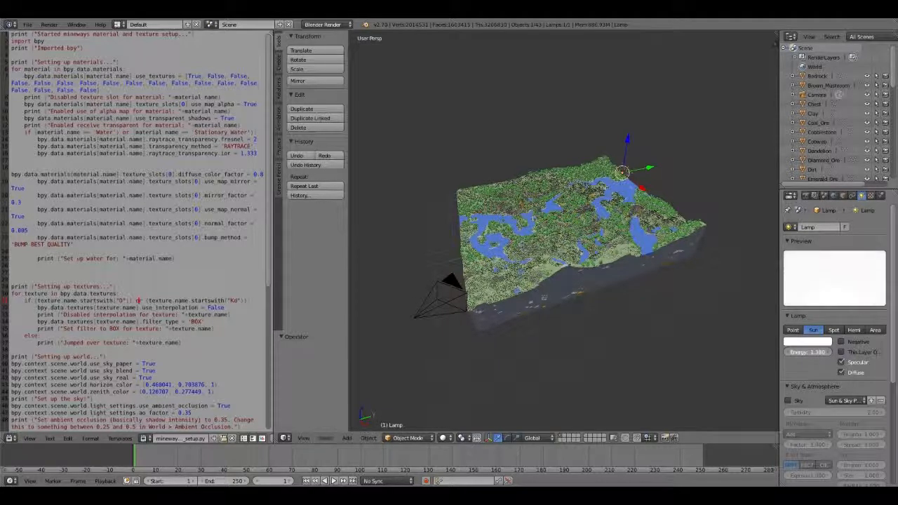
click(807, 341)
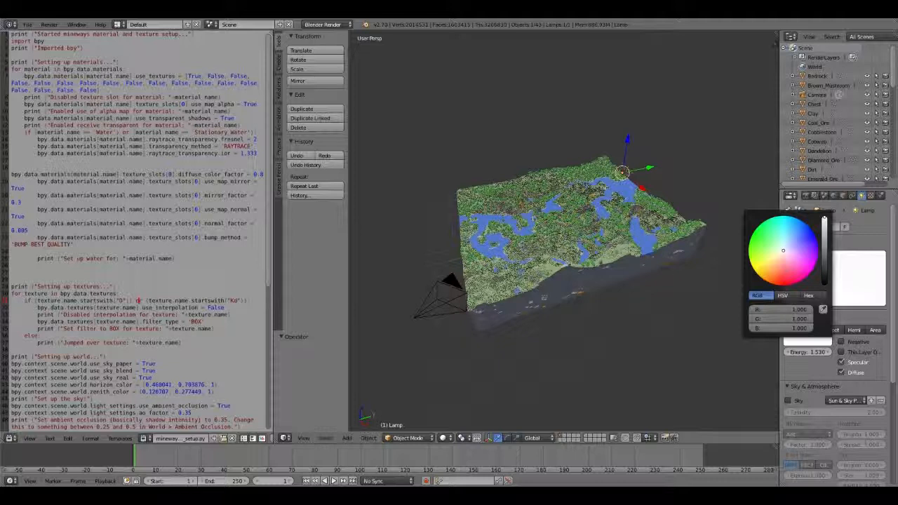
click(771, 262)
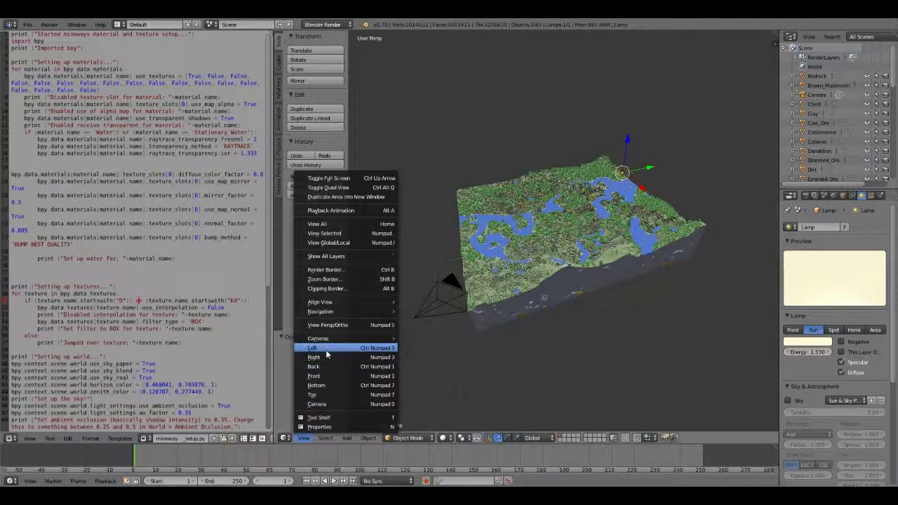
Step: View the scene from the left side, then orbit to look down on the world from above
click(312, 348)
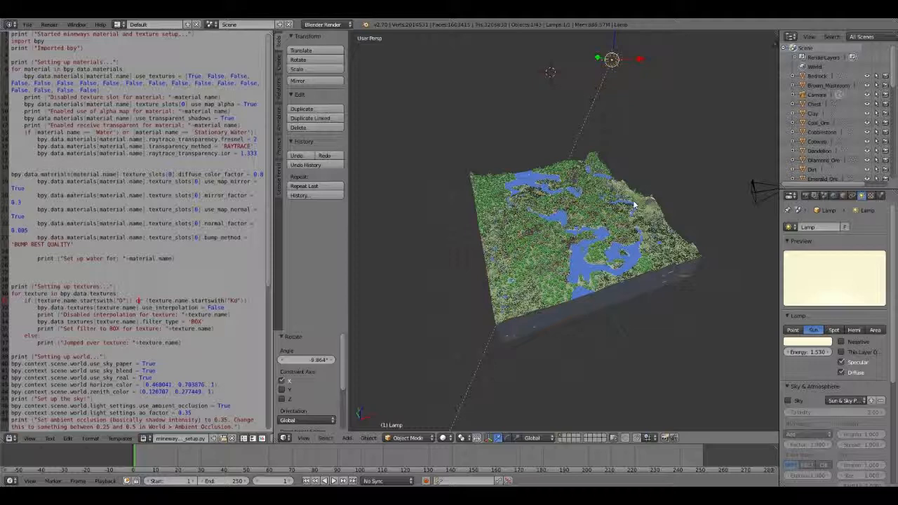
drag(631, 203, 519, 224)
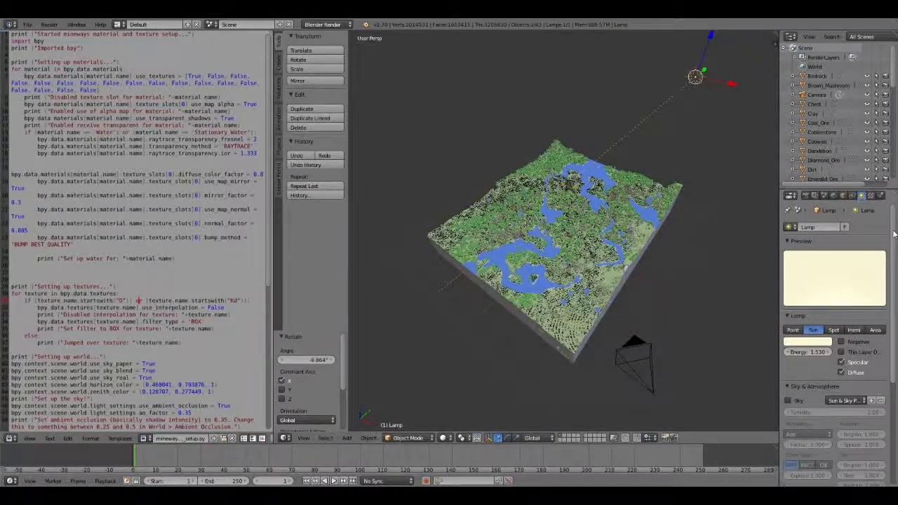
scroll(down, 3)
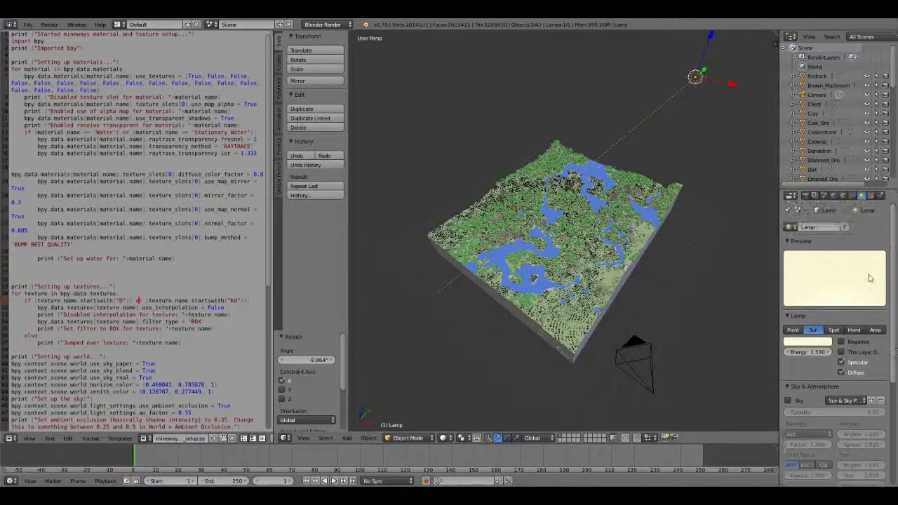
click(631, 362)
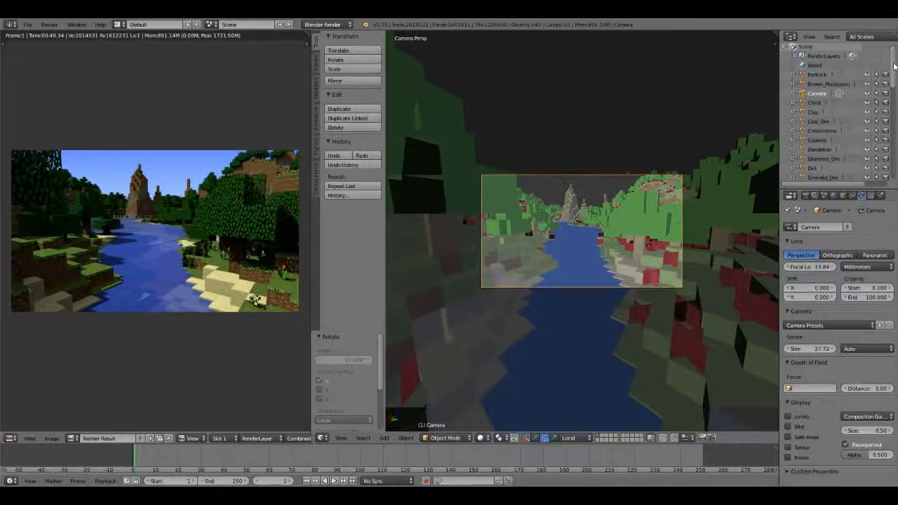
Step: Scroll the camera's properties to reach its lens and depth-of-field settings
scroll(down, 3)
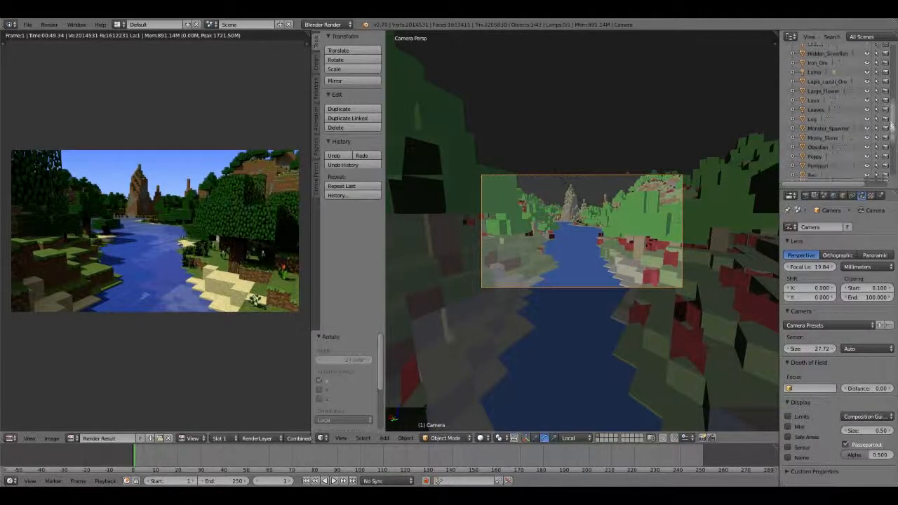
Step: Scroll the Outliner down to reach the Stationary_Water object
scroll(down, 3)
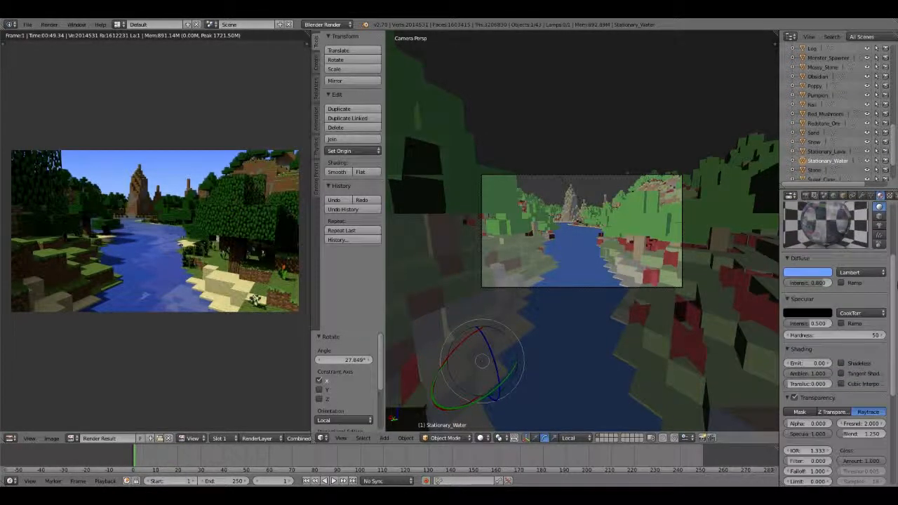
scroll(down, 3)
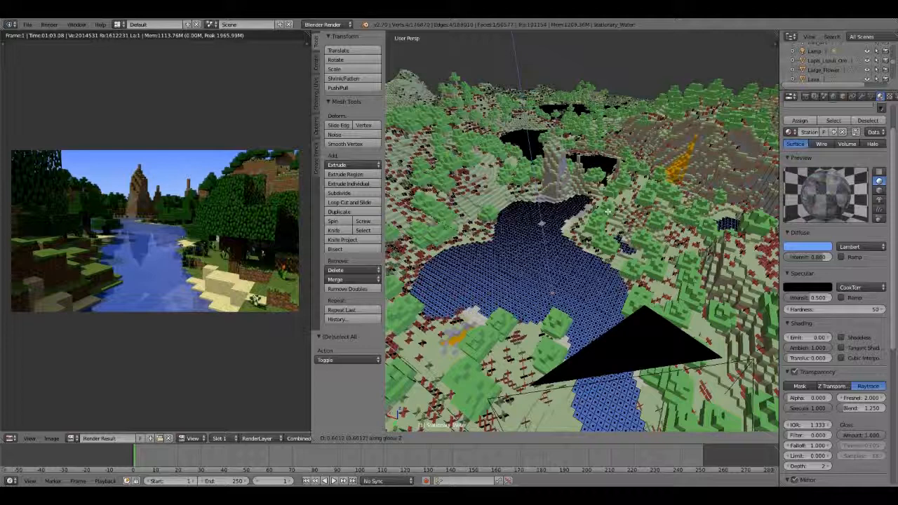
mouse_move(522, 273)
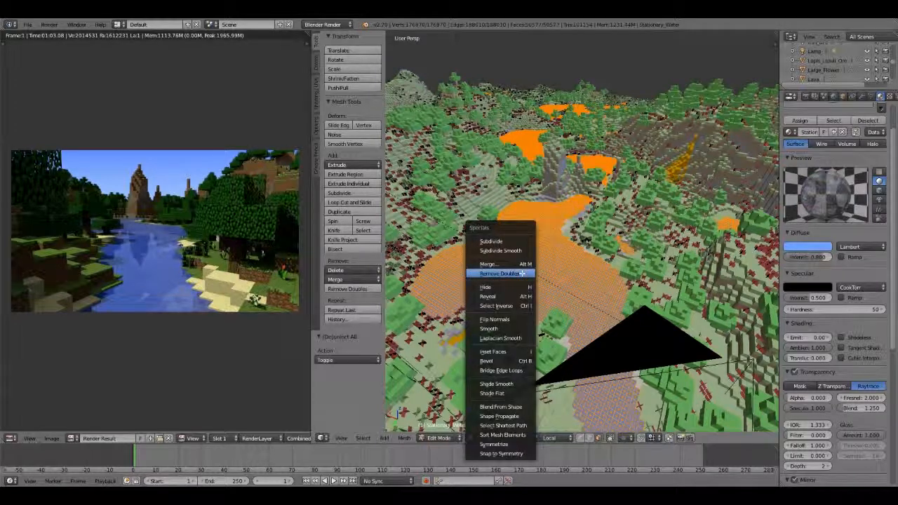
mouse_move(499, 272)
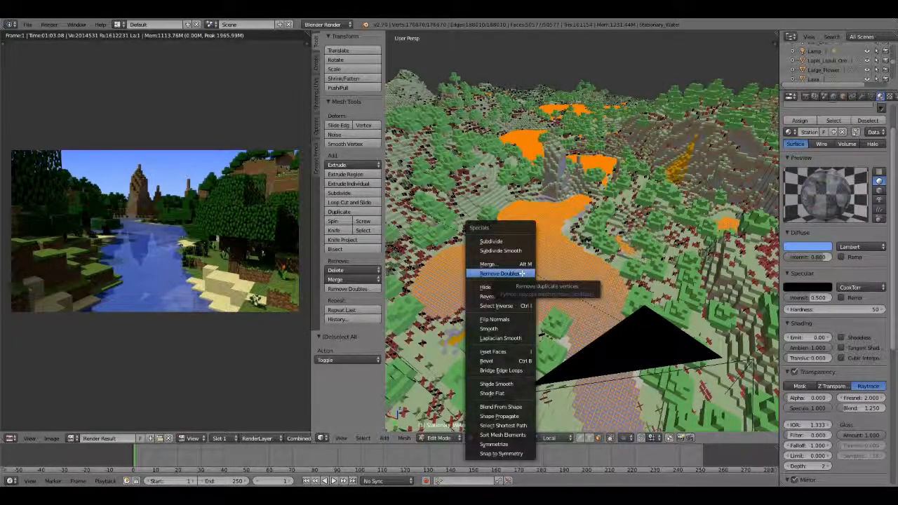
Step: Remove Doubles on the selected water vertices to merge duplicates
click(499, 272)
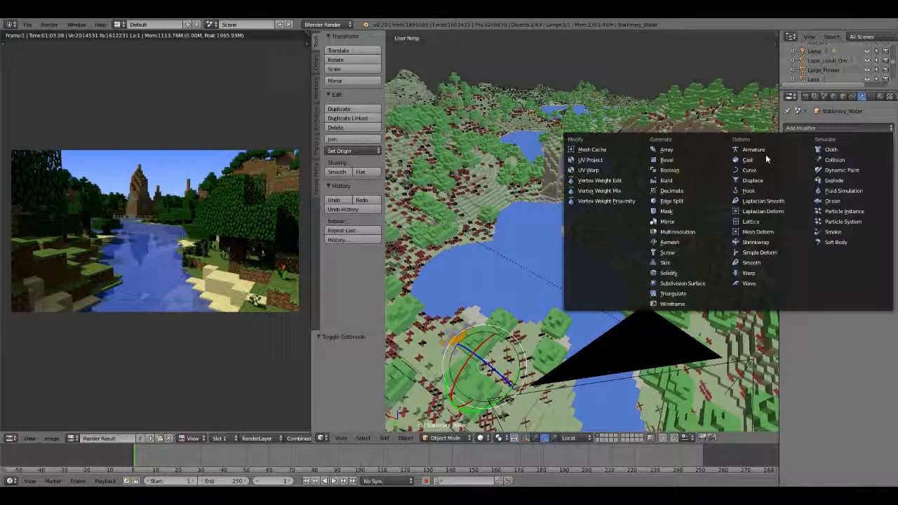
mouse_move(752, 179)
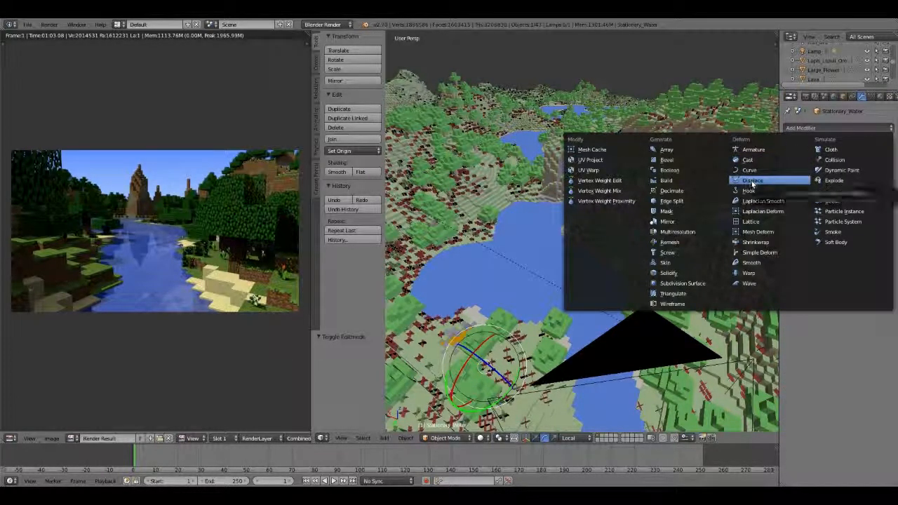
Step: Add a Displace modifier to the water and create a new texture to drive it
click(752, 179)
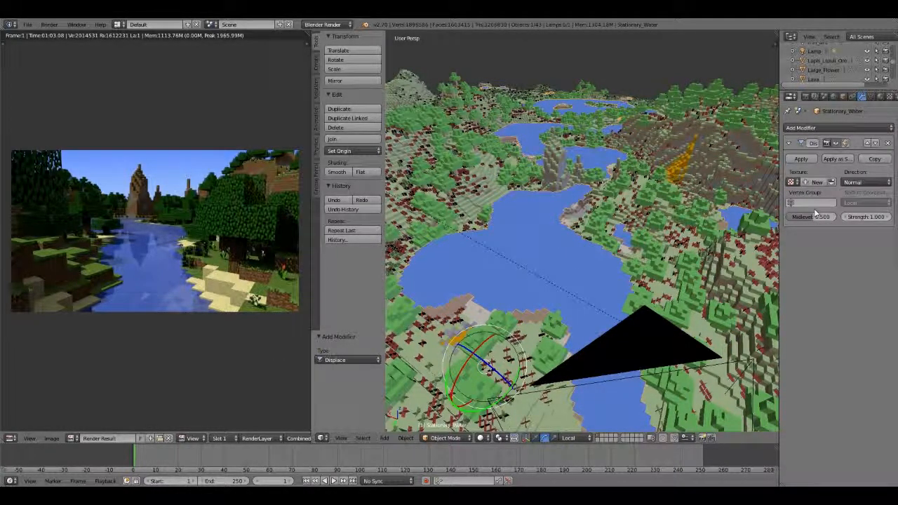
click(817, 182)
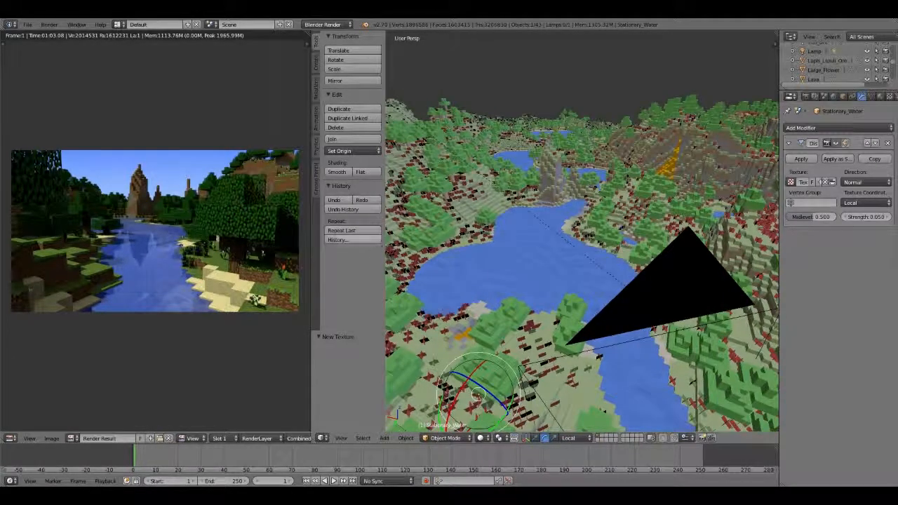
mouse_move(286, 112)
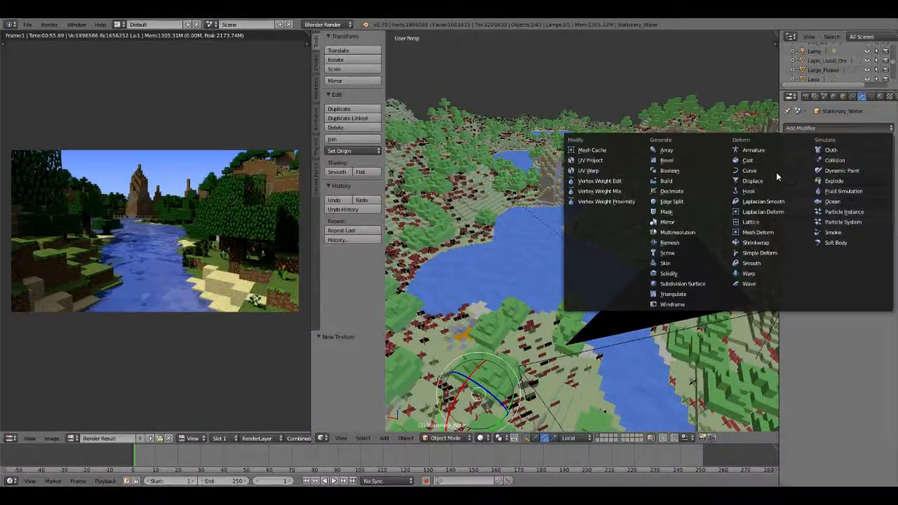
mouse_move(681, 284)
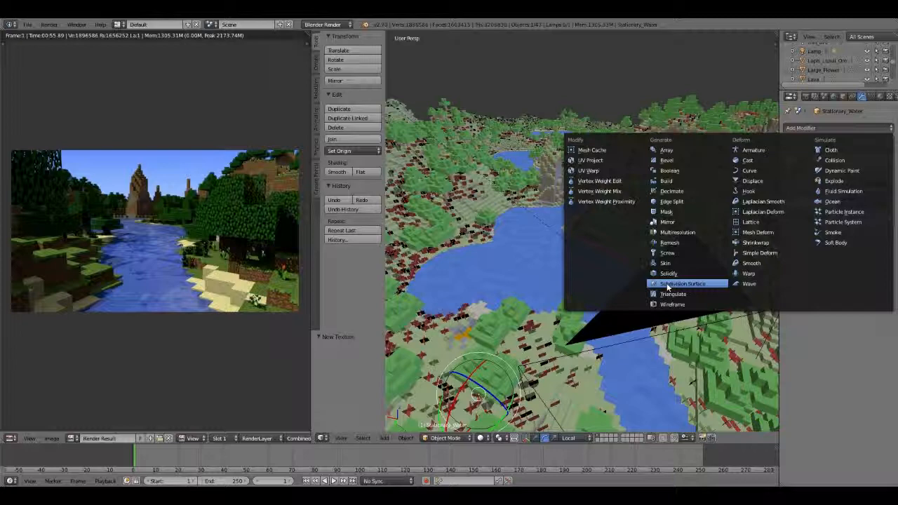
Step: Add a Catmull-Clark Subdivision Surface modifier to the water beneath its Displace modifier
click(682, 283)
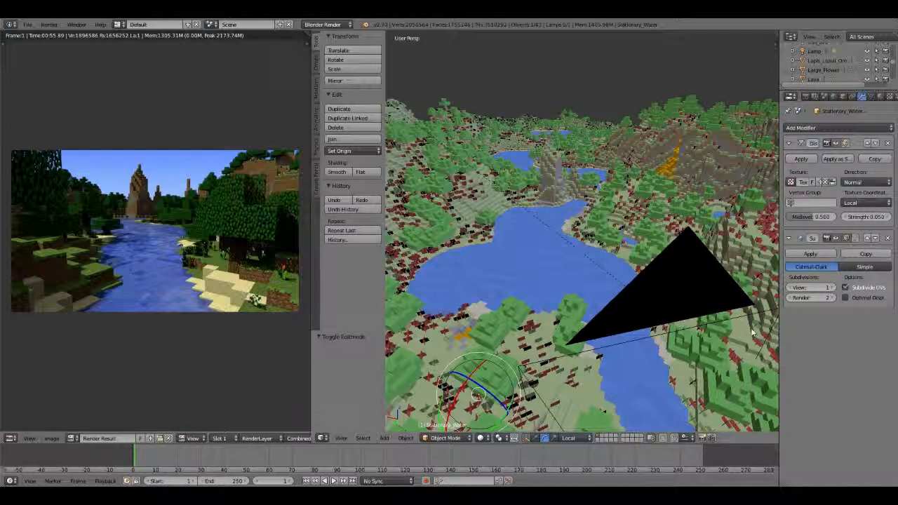
mouse_move(382, 359)
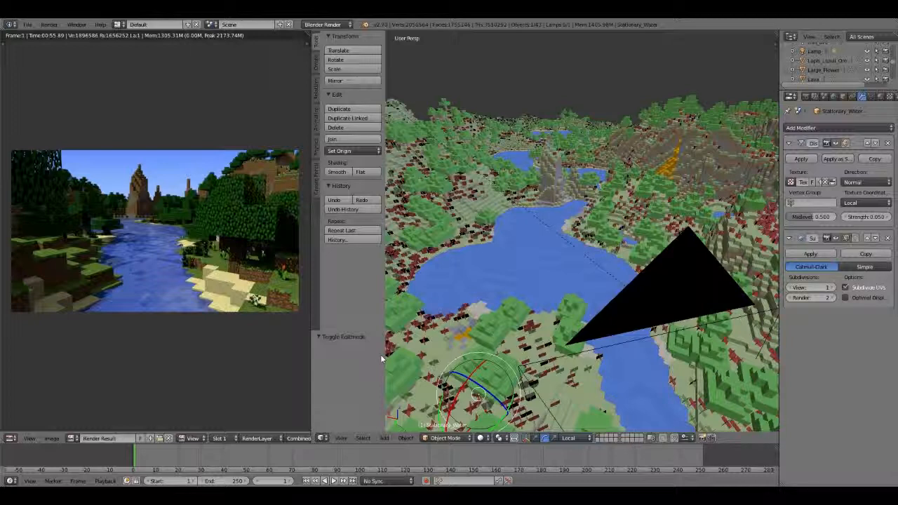
mouse_move(198, 124)
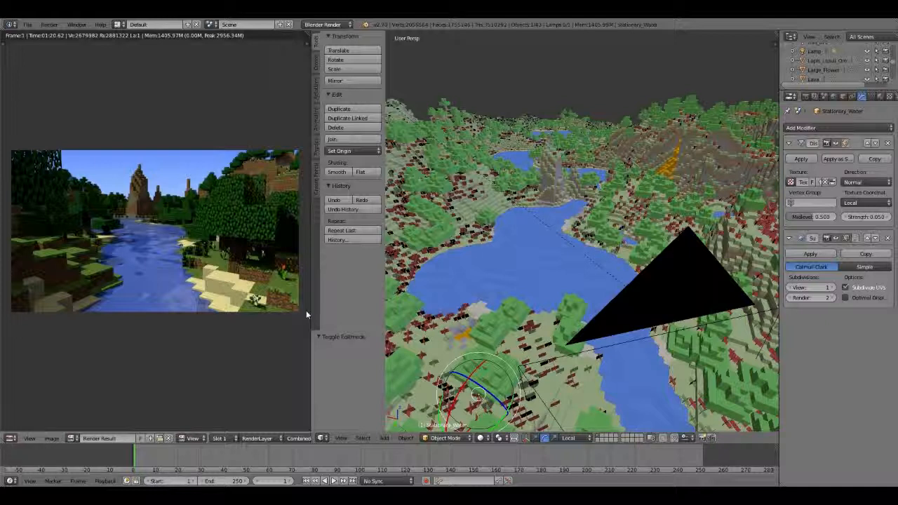
mouse_move(400, 328)
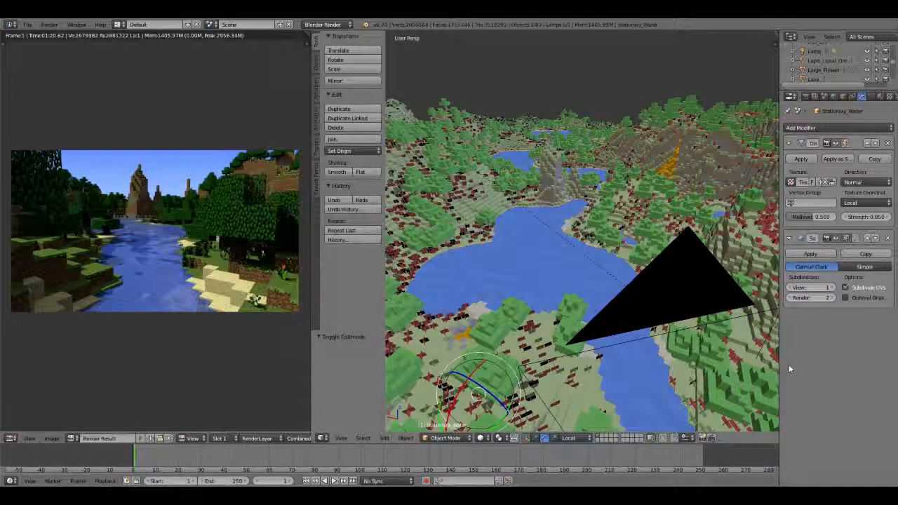
mouse_move(376, 281)
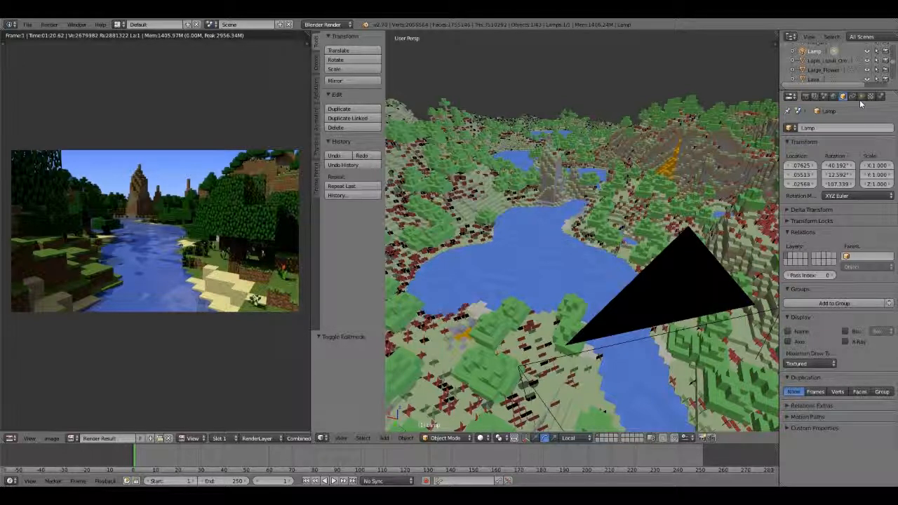
Step: Show the world settings with Ambient Occlusion on and Gather set to Raytrace
click(861, 95)
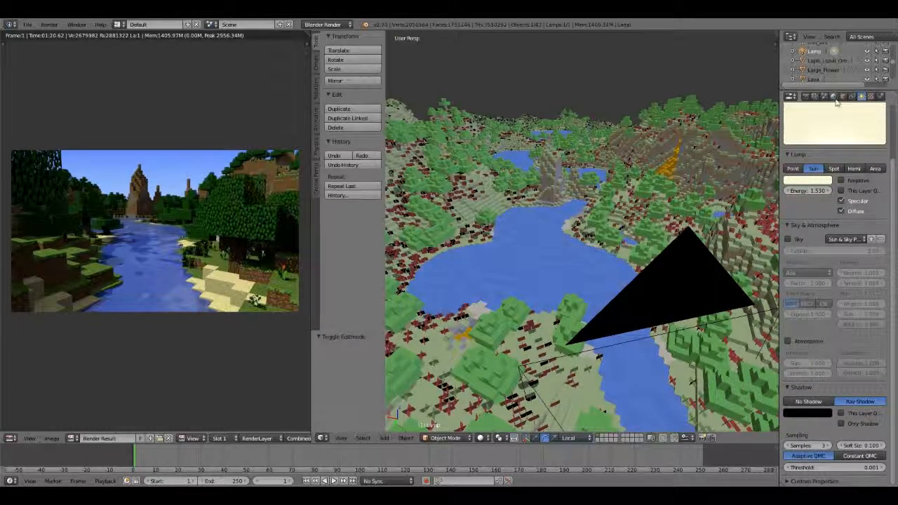
click(834, 95)
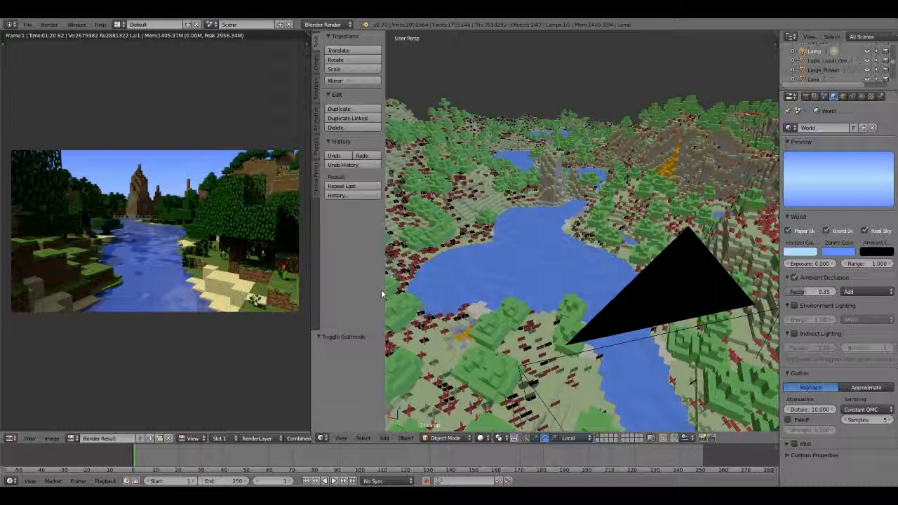
mouse_move(395, 303)
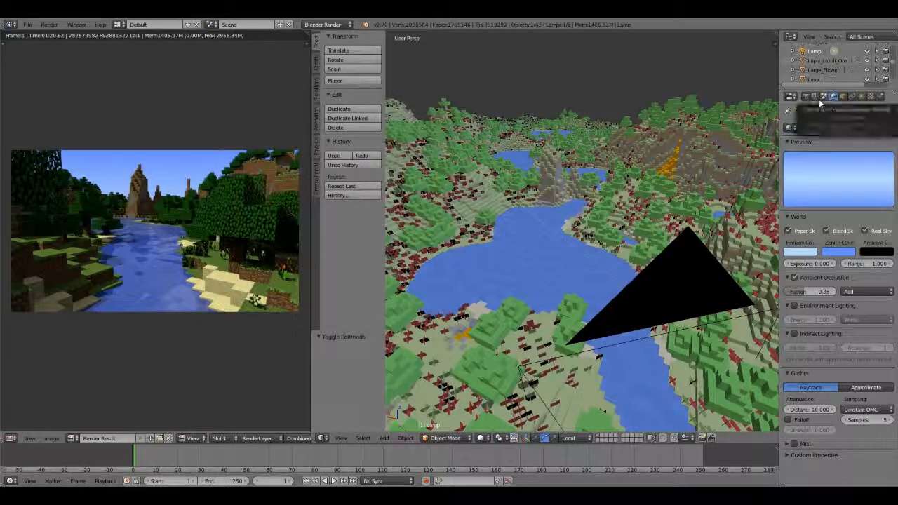
mouse_move(814, 97)
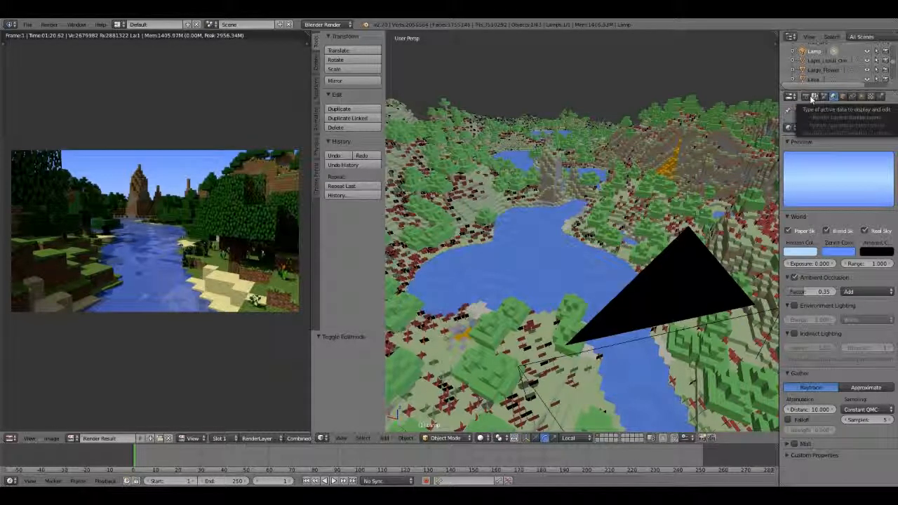
click(805, 95)
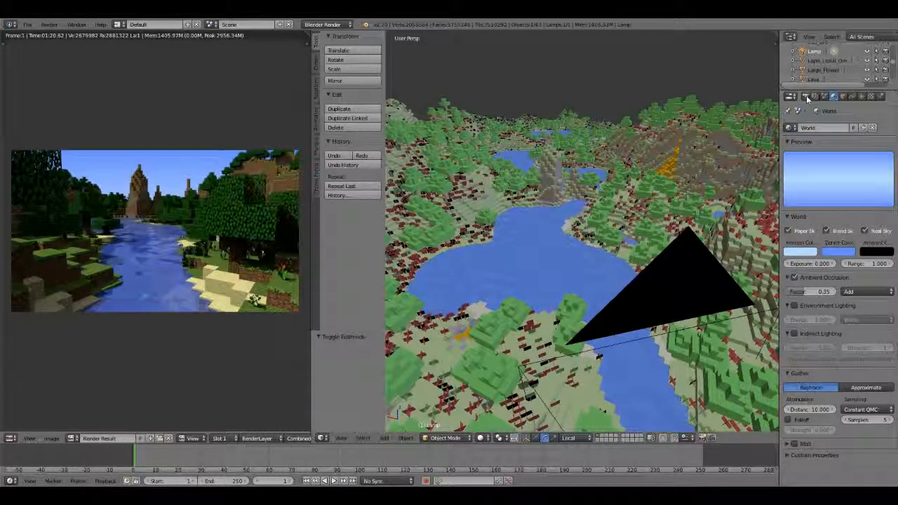
Step: Enable Anti-Aliasing with its sample count in the render settings and expand Shading
click(805, 96)
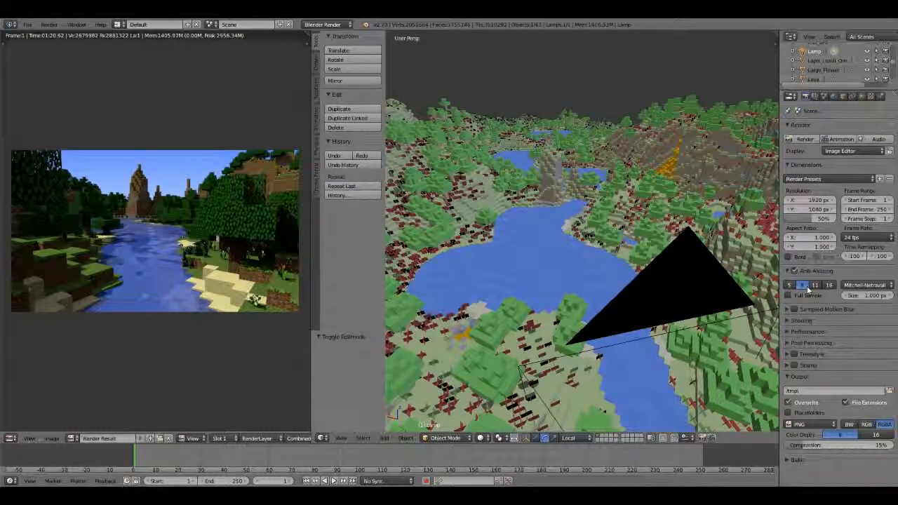
mouse_move(799, 272)
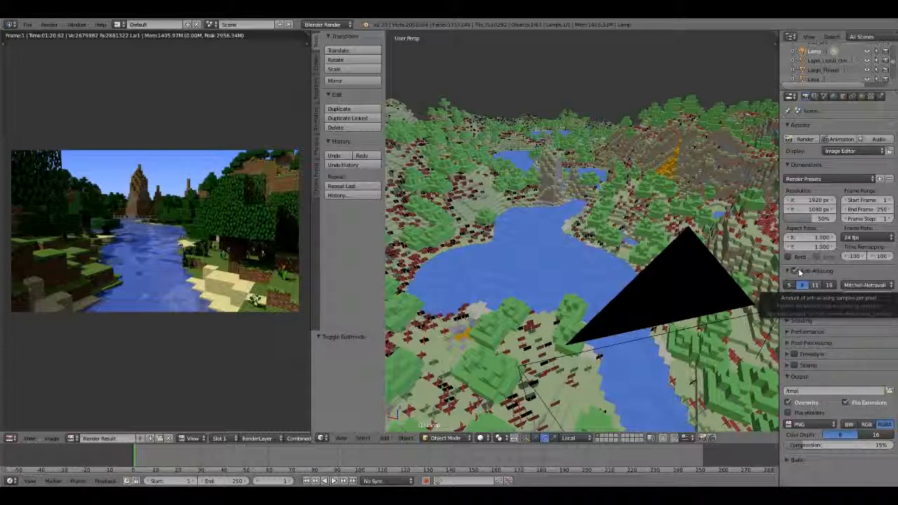
click(791, 270)
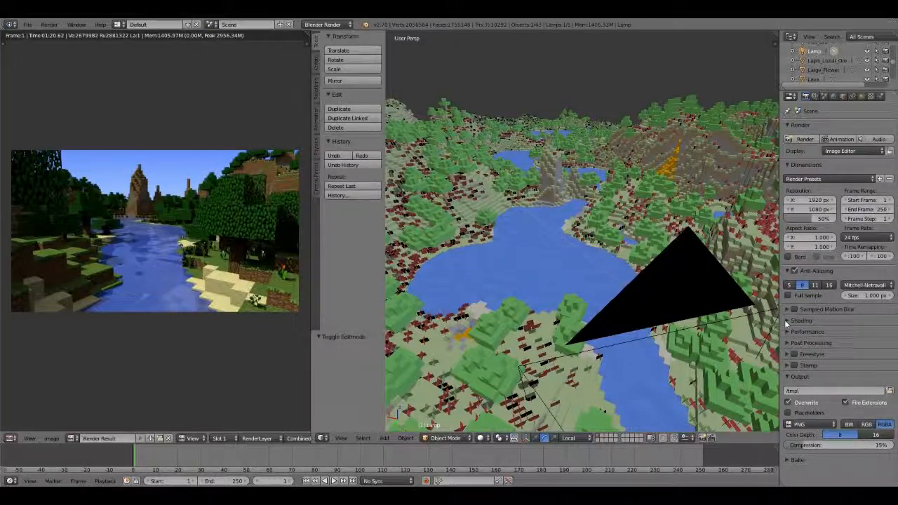
click(787, 320)
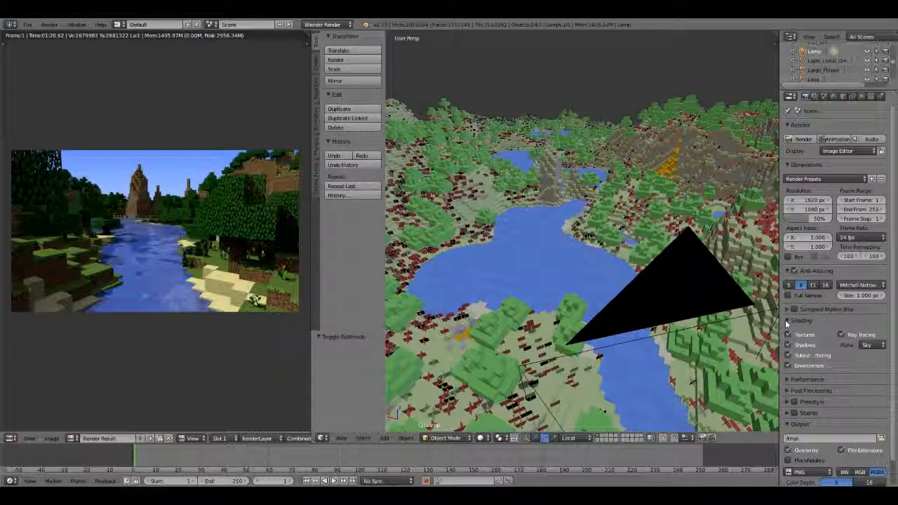